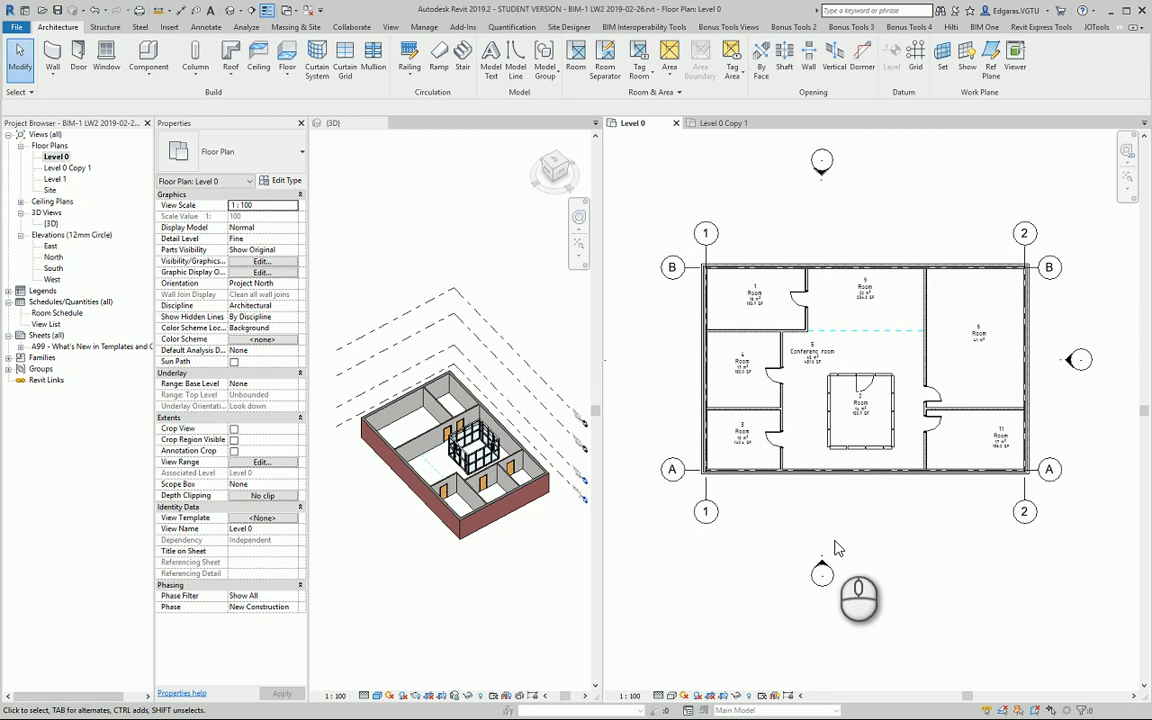
{"action": "mouse_move", "coordinate": [944, 254]}
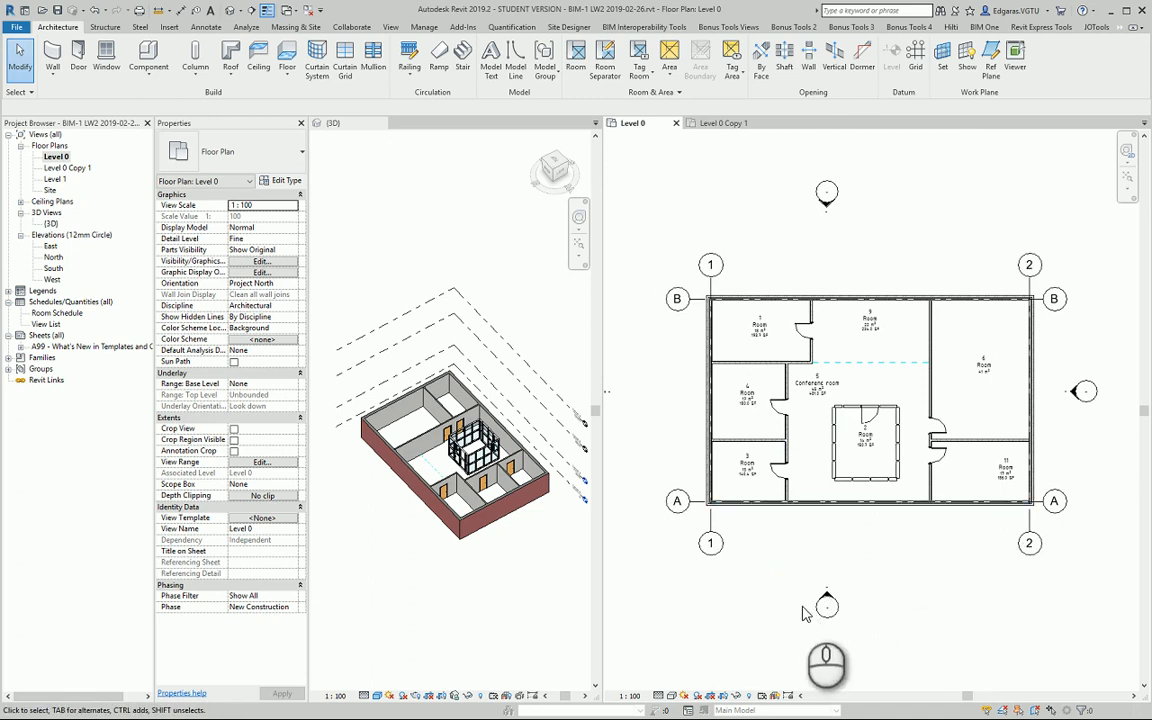
{"action": "mouse_move", "coordinate": [764, 584]}
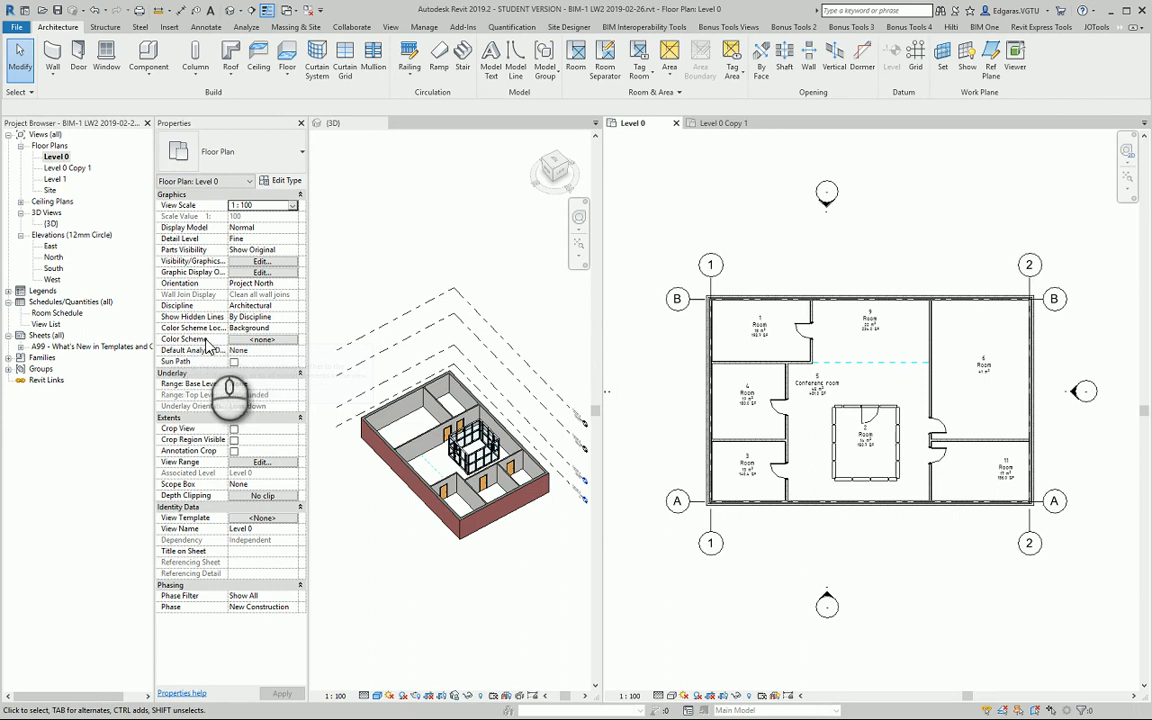
Apply the By Room Number color scheme to the Level 0 floor plan view
{"action": "left_click", "coordinate": [260, 340]}
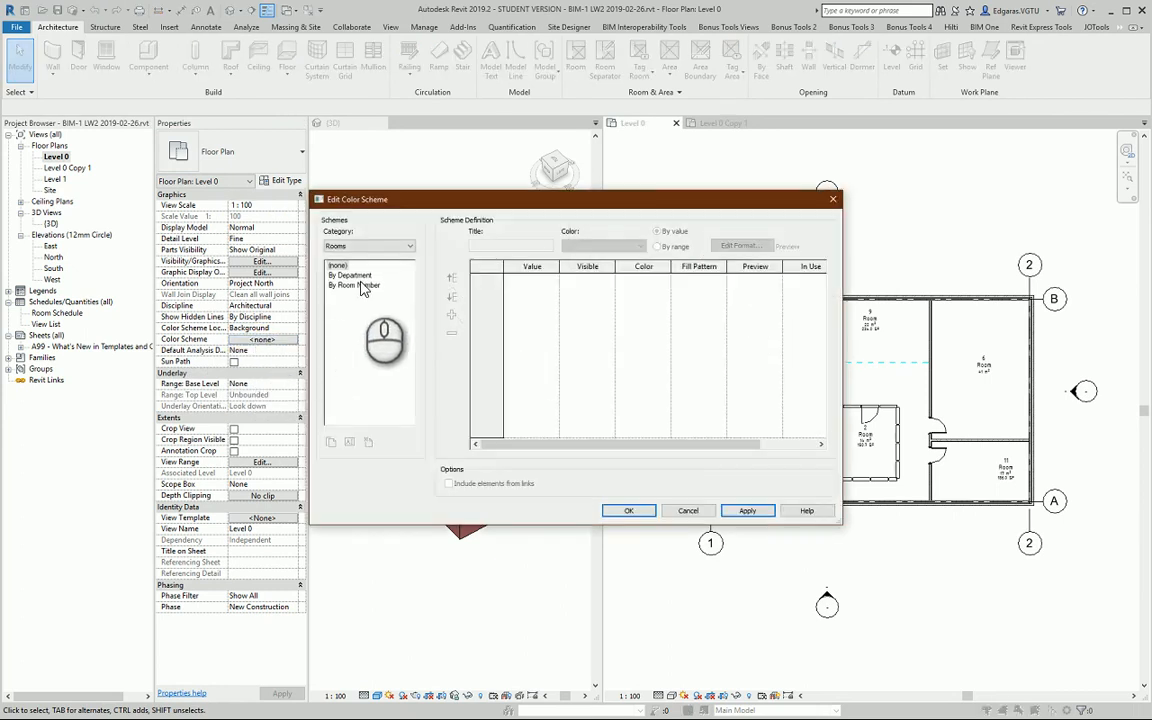
{"action": "left_click", "coordinate": [352, 284]}
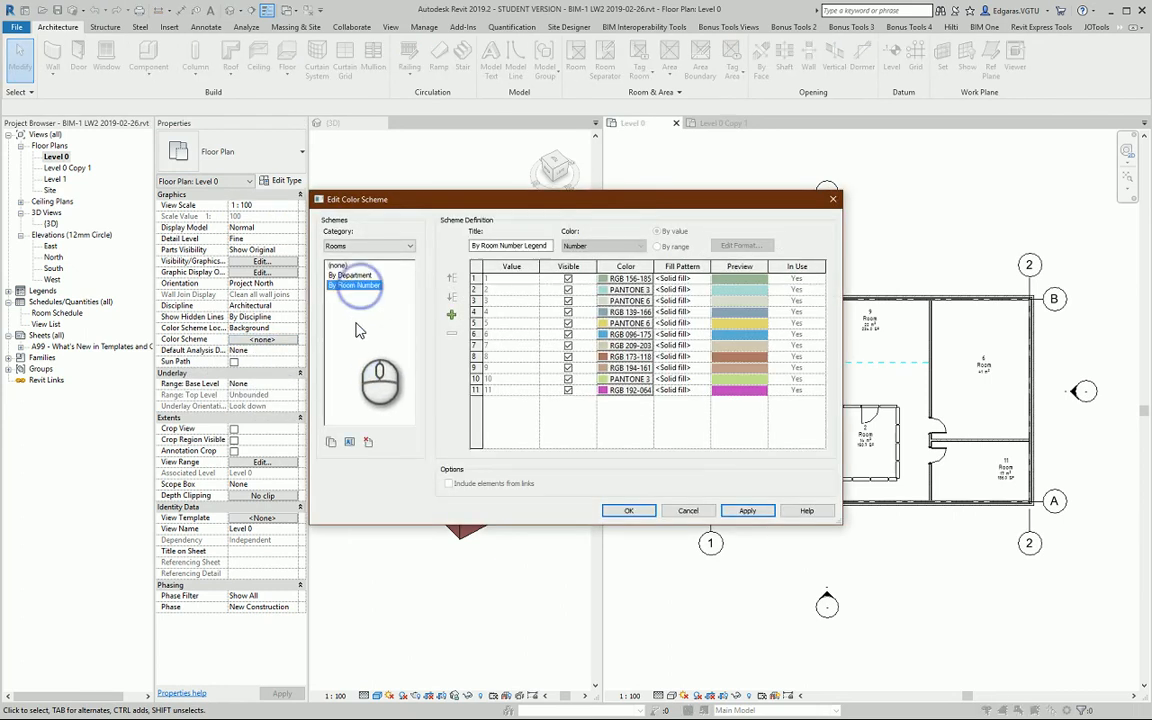
{"action": "left_click", "coordinate": [658, 232]}
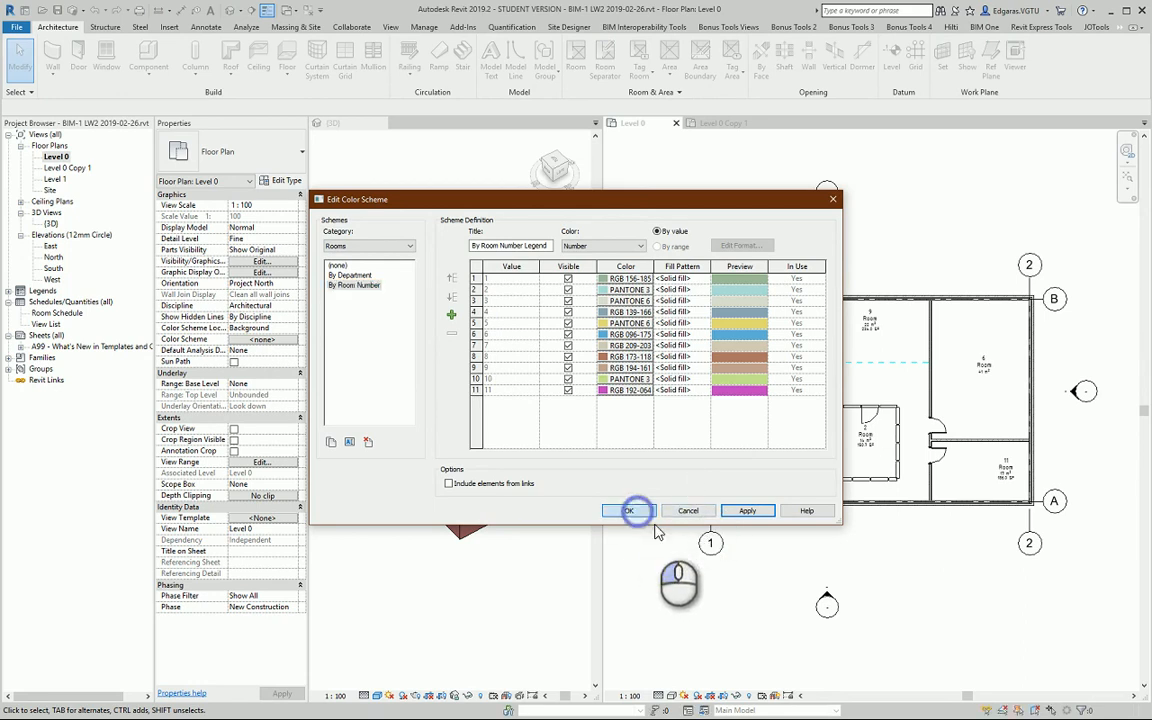
{"action": "left_click", "coordinate": [628, 510]}
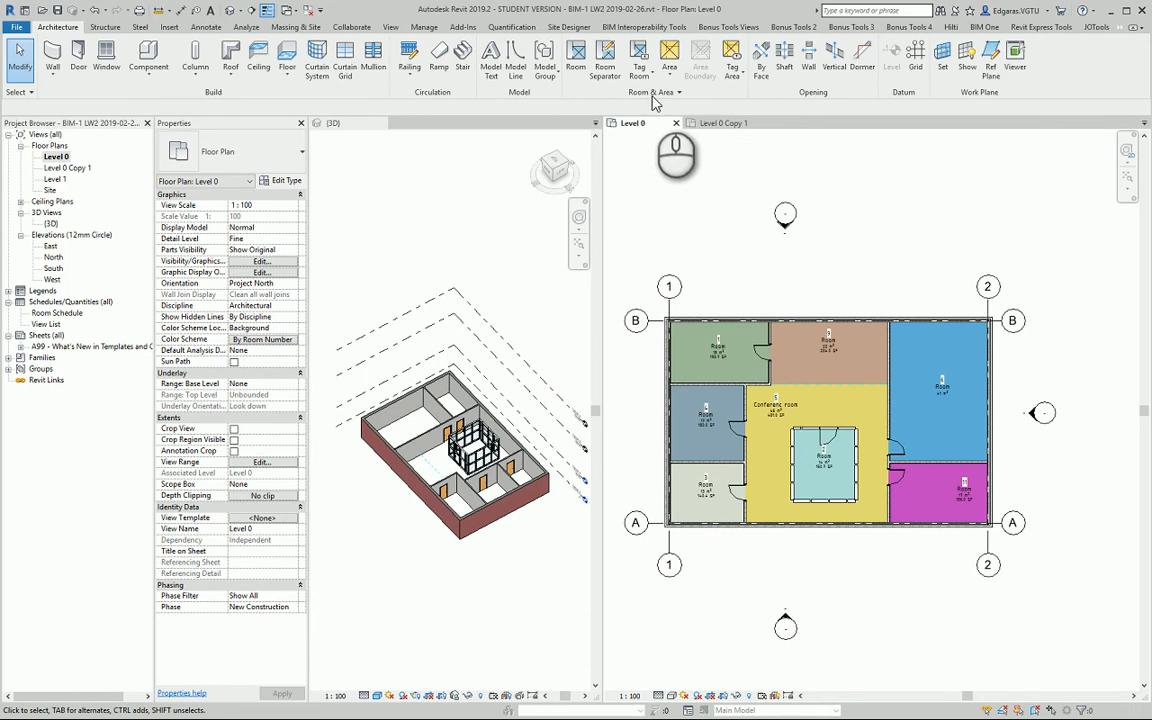
{"action": "left_click", "coordinate": [652, 92]}
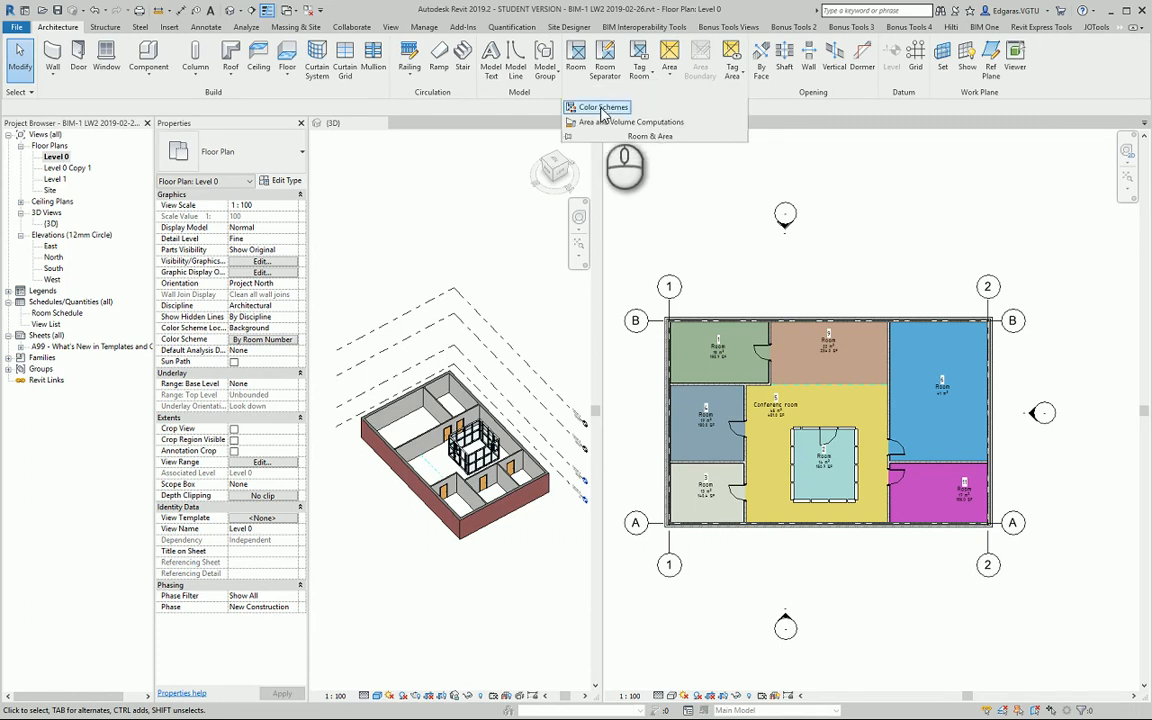
{"action": "left_click", "coordinate": [596, 108]}
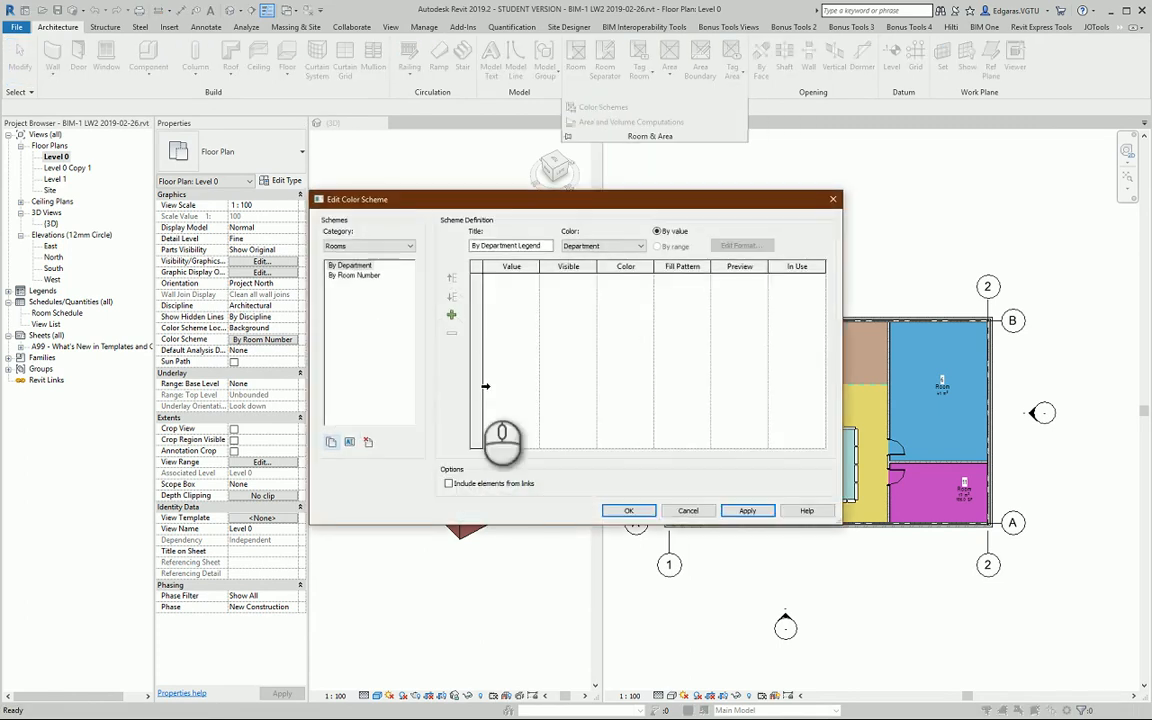
{"action": "left_click", "coordinate": [352, 276]}
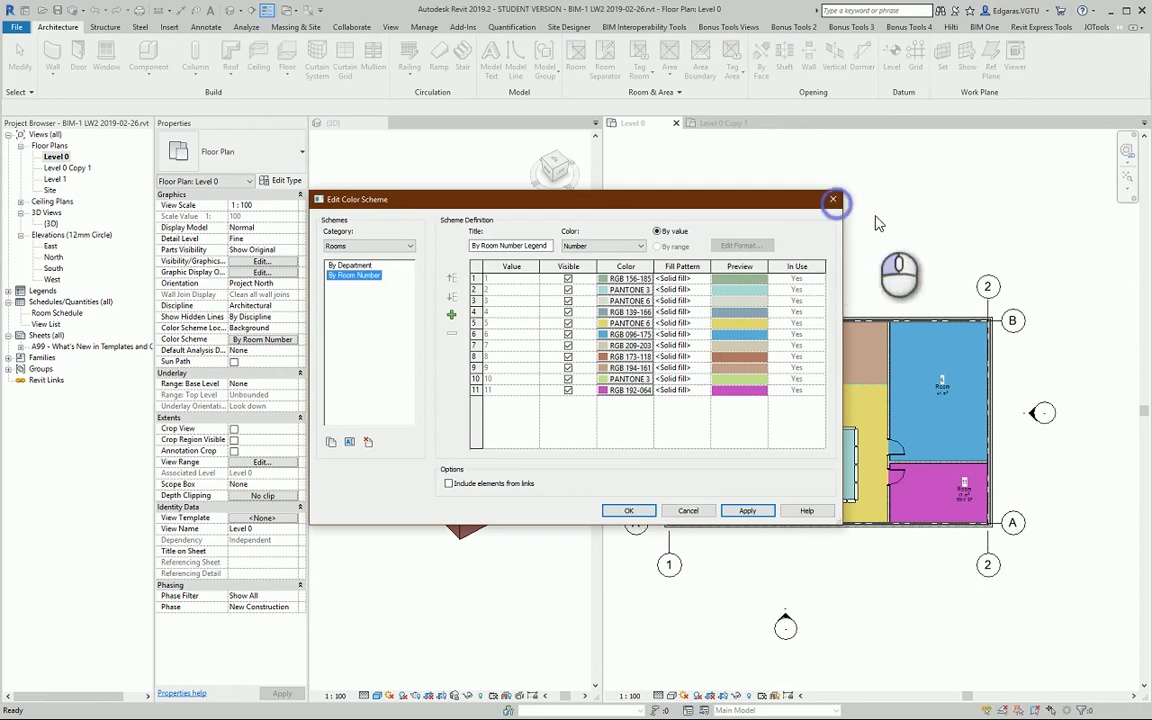
{"action": "left_click", "coordinate": [628, 510]}
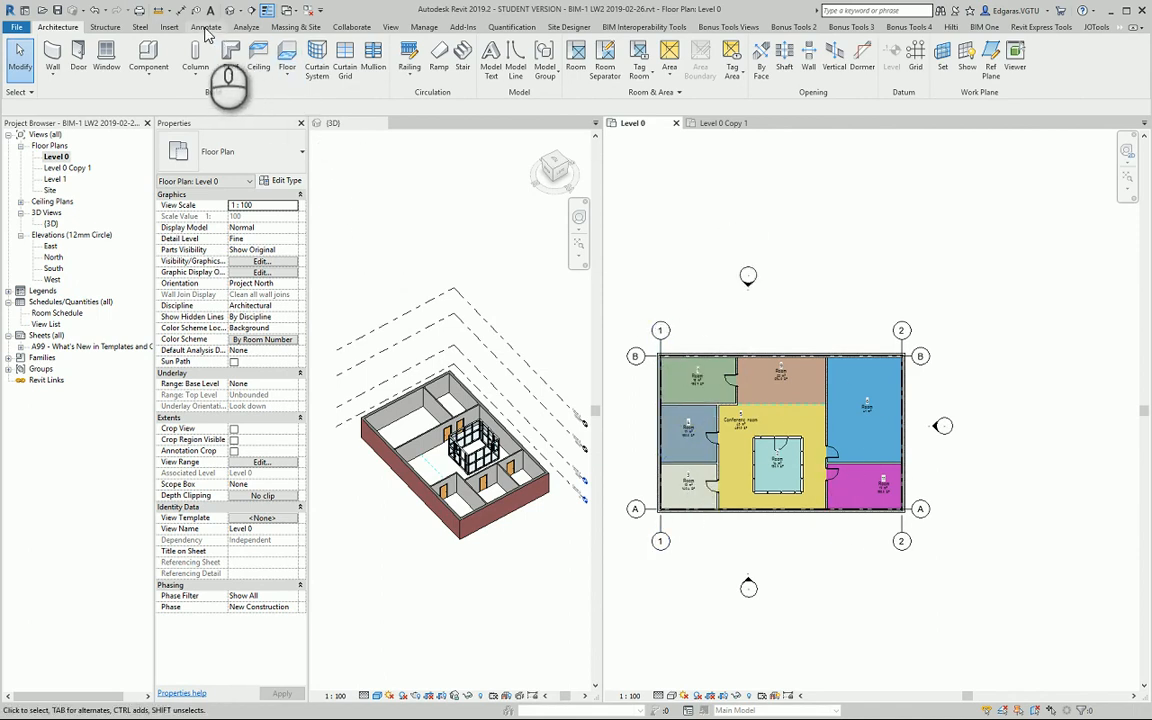
Place a By Room Number color fill legend to the right of the plan
{"action": "left_click", "coordinate": [204, 28]}
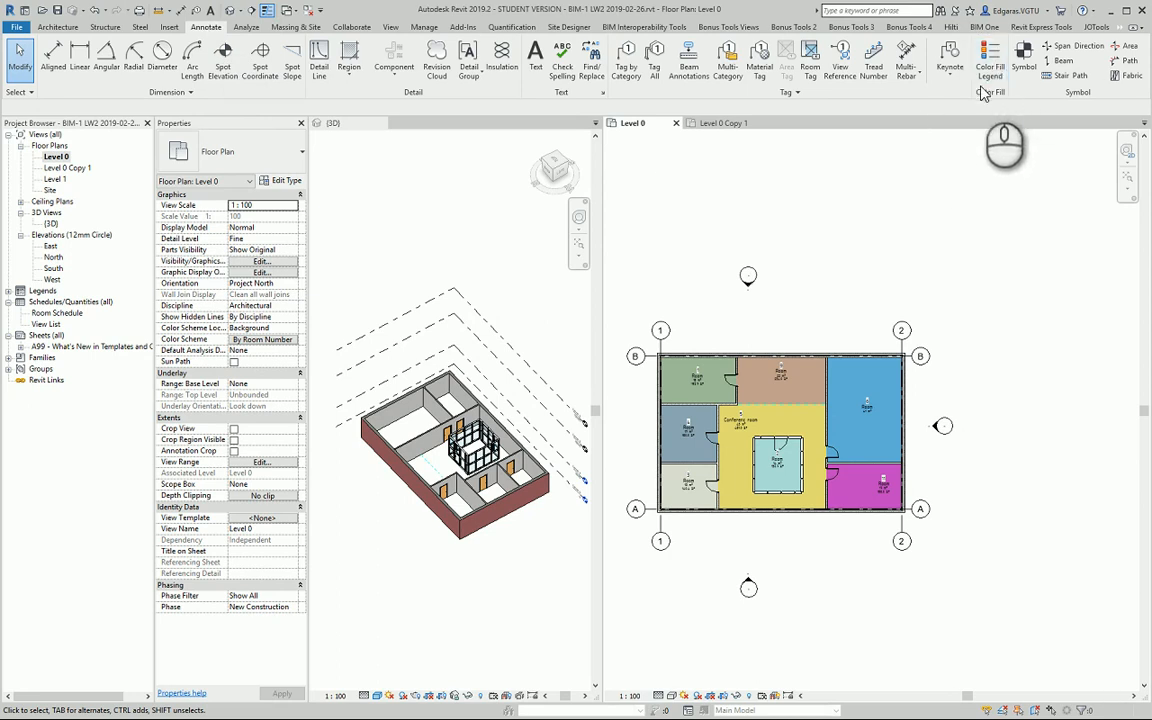
{"action": "left_click", "coordinate": [988, 56]}
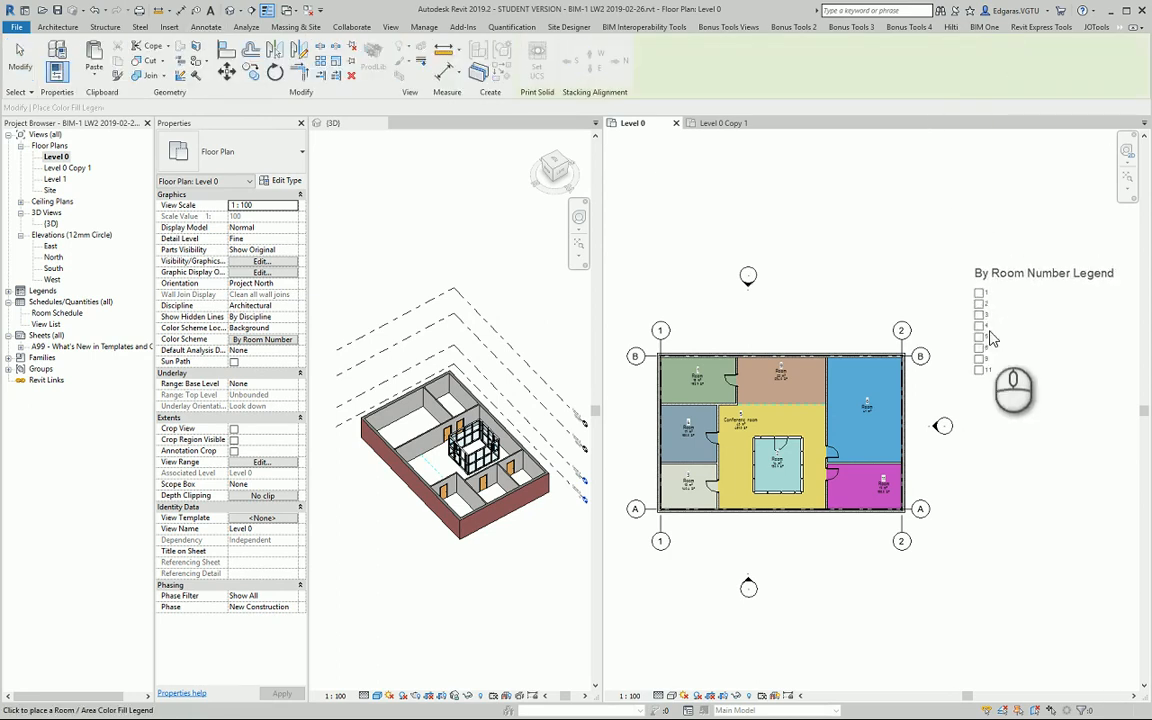
{"action": "left_click", "coordinate": [206, 28]}
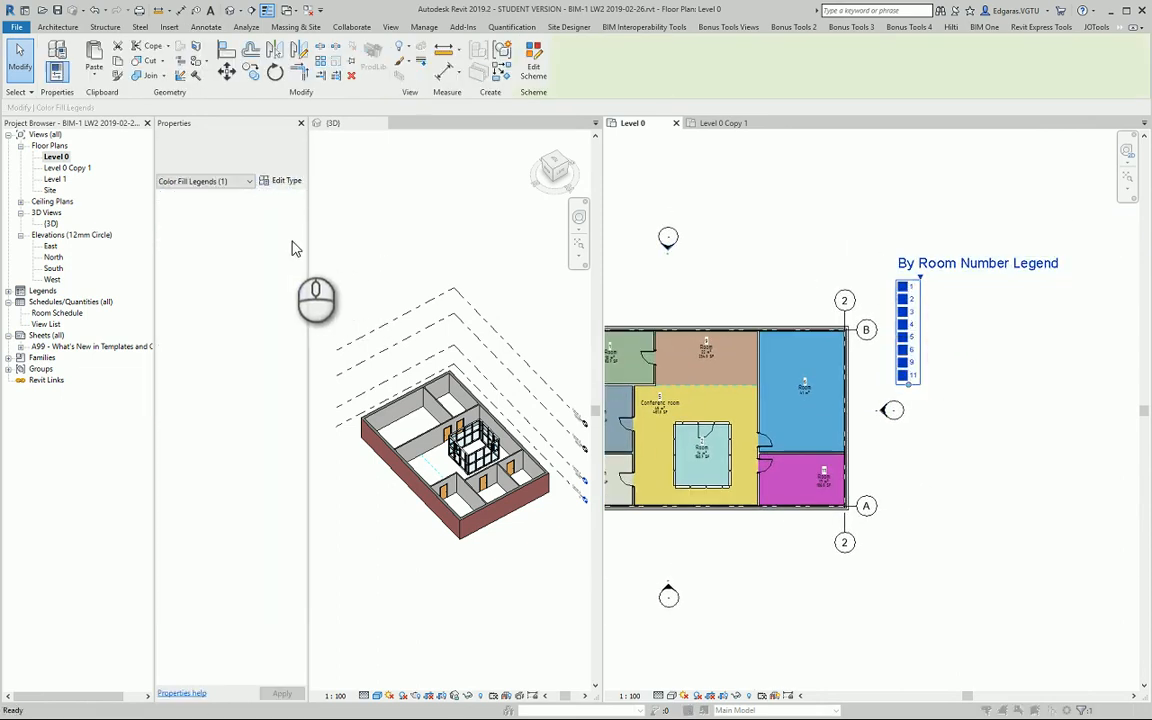
Set the legend type's text and title fonts to ISOCPEUR with 2.5 mm text size
{"action": "left_click", "coordinate": [286, 180]}
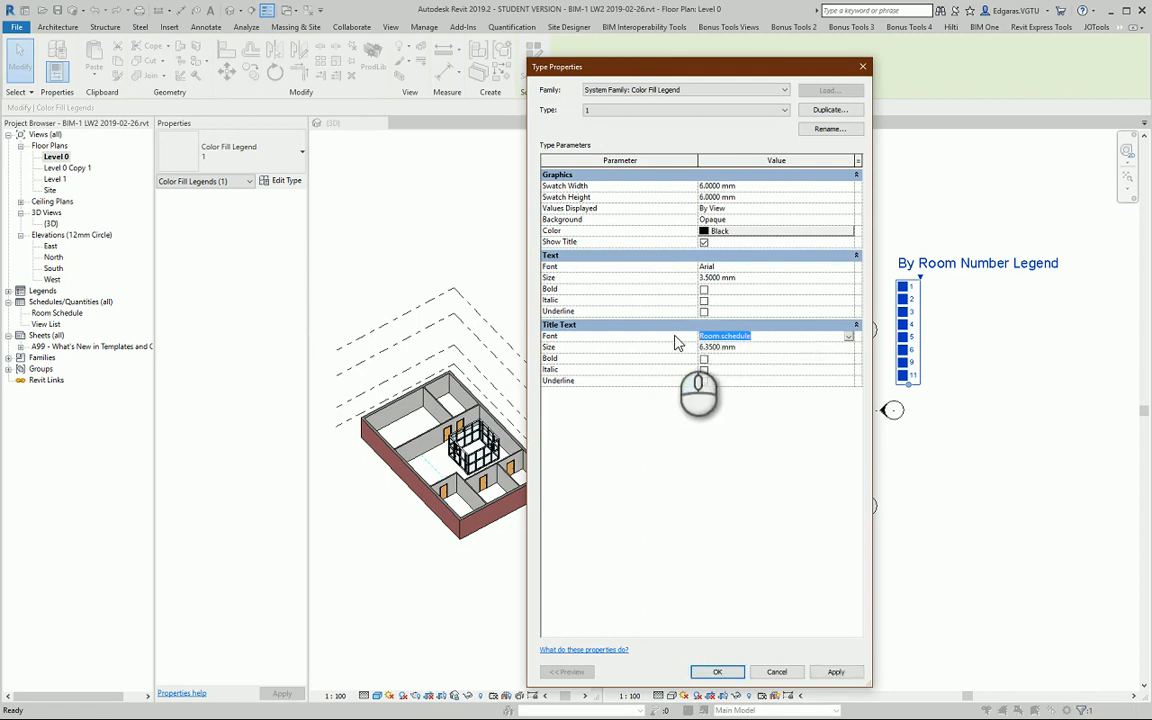
{"action": "left_click", "coordinate": [848, 336]}
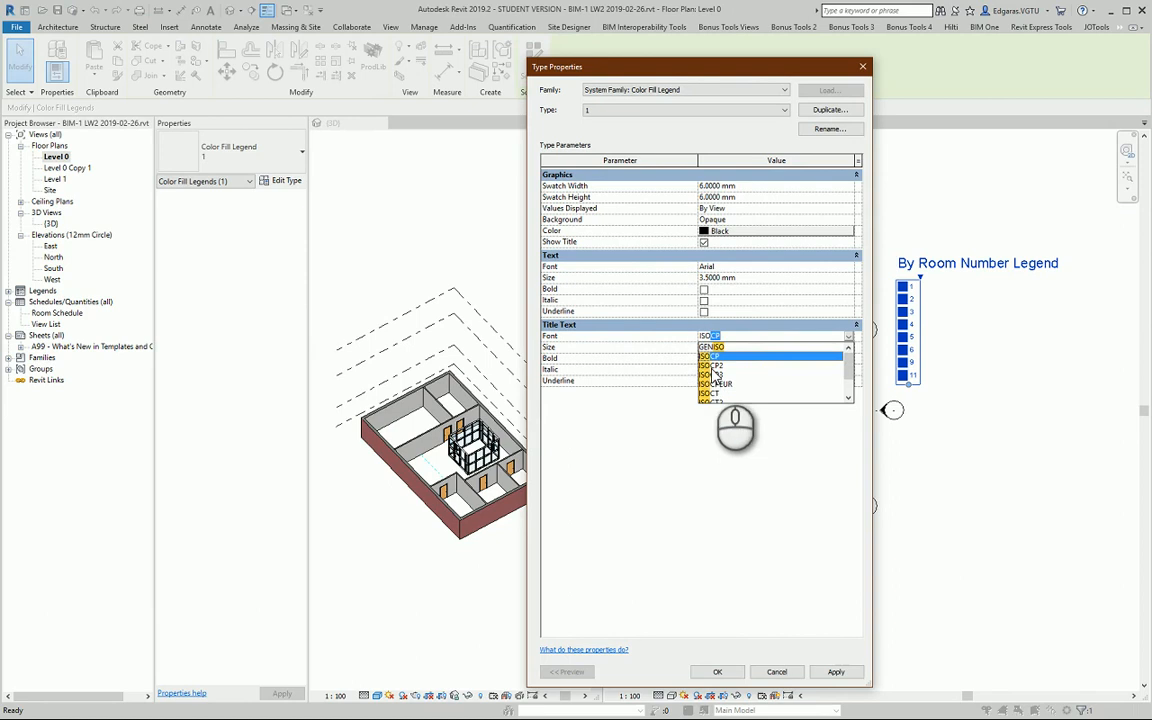
{"action": "left_click", "coordinate": [716, 384]}
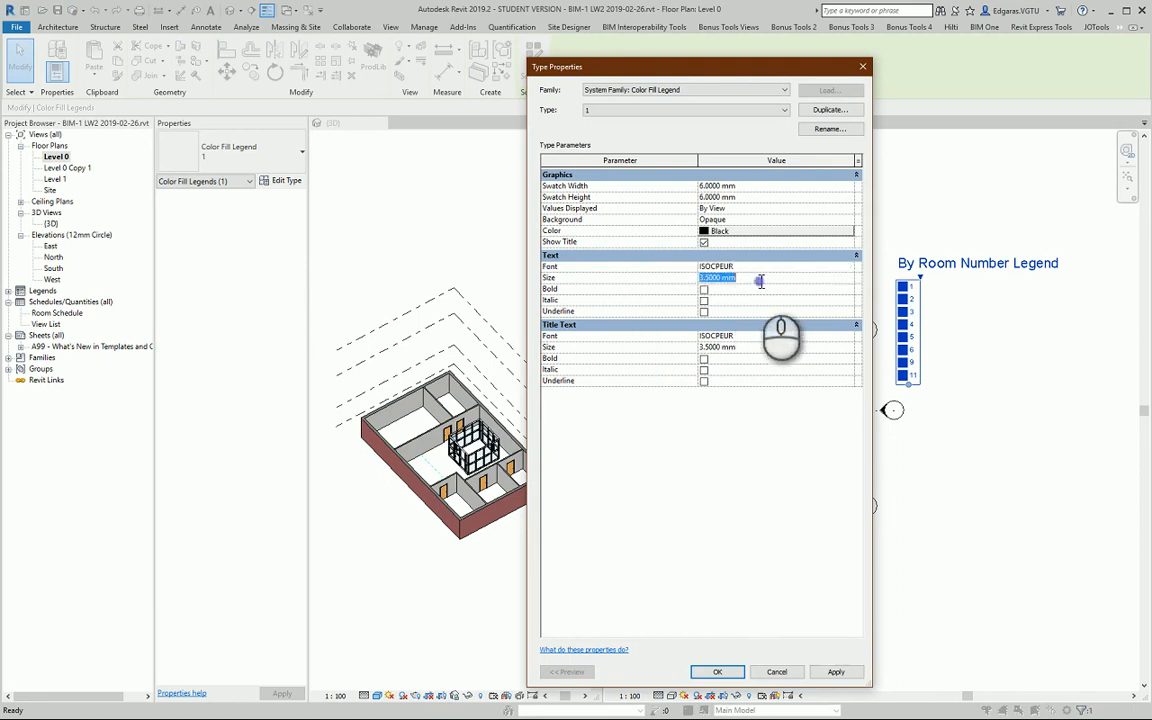
{"action": "type", "text": "2.5000 mm"}
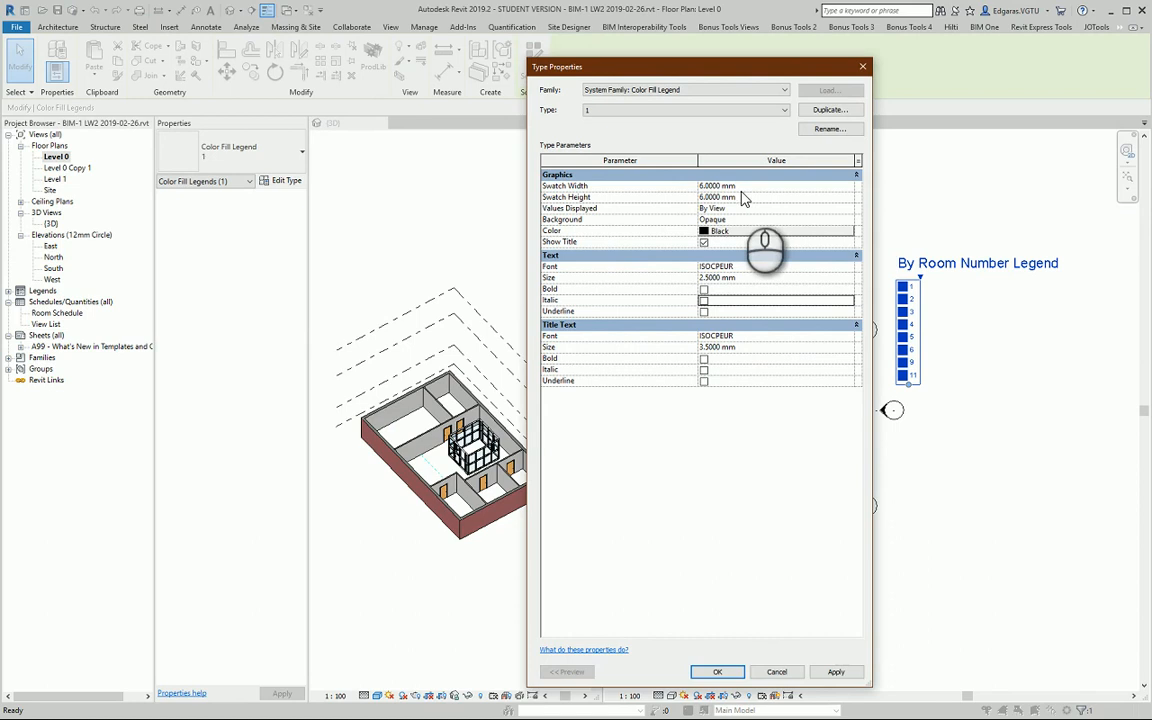
{"action": "mouse_move", "coordinate": [584, 198]}
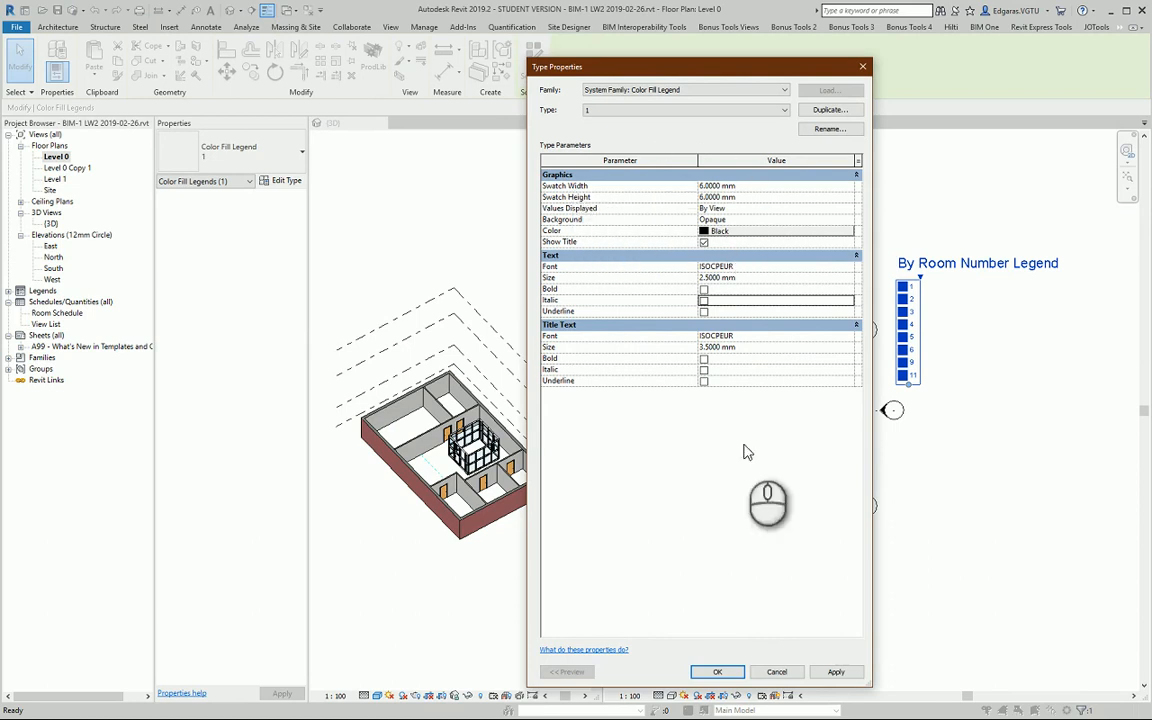
{"action": "left_click", "coordinate": [716, 672]}
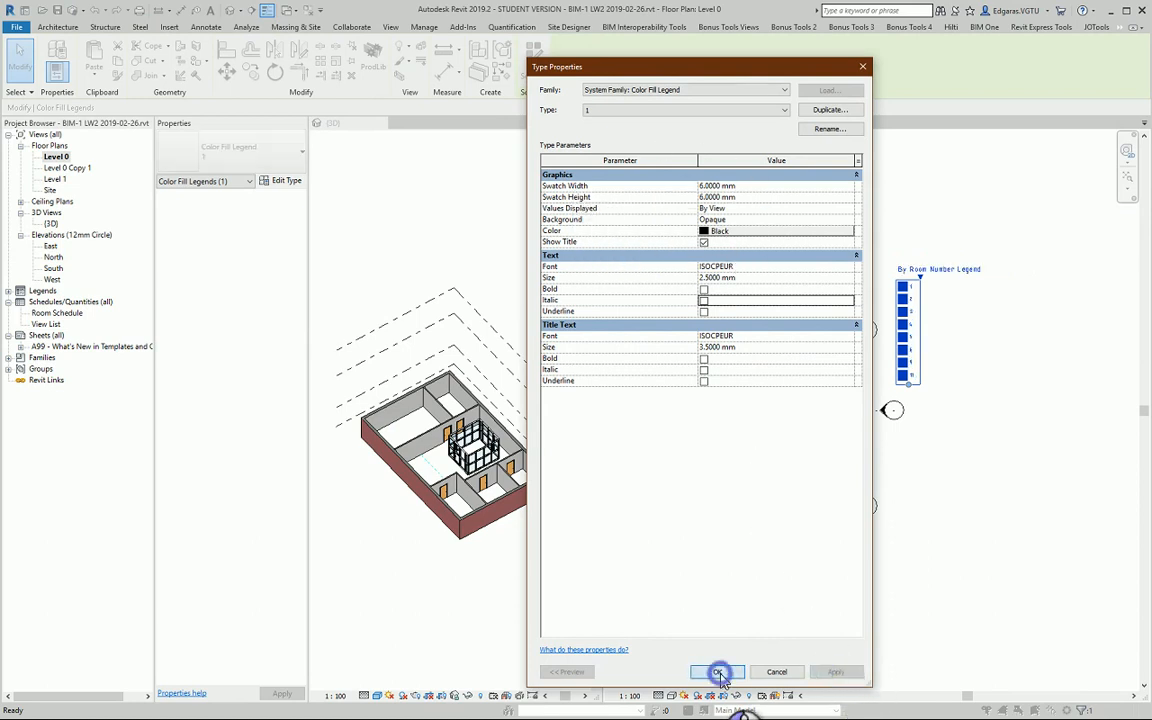
{"action": "left_click", "coordinate": [716, 672]}
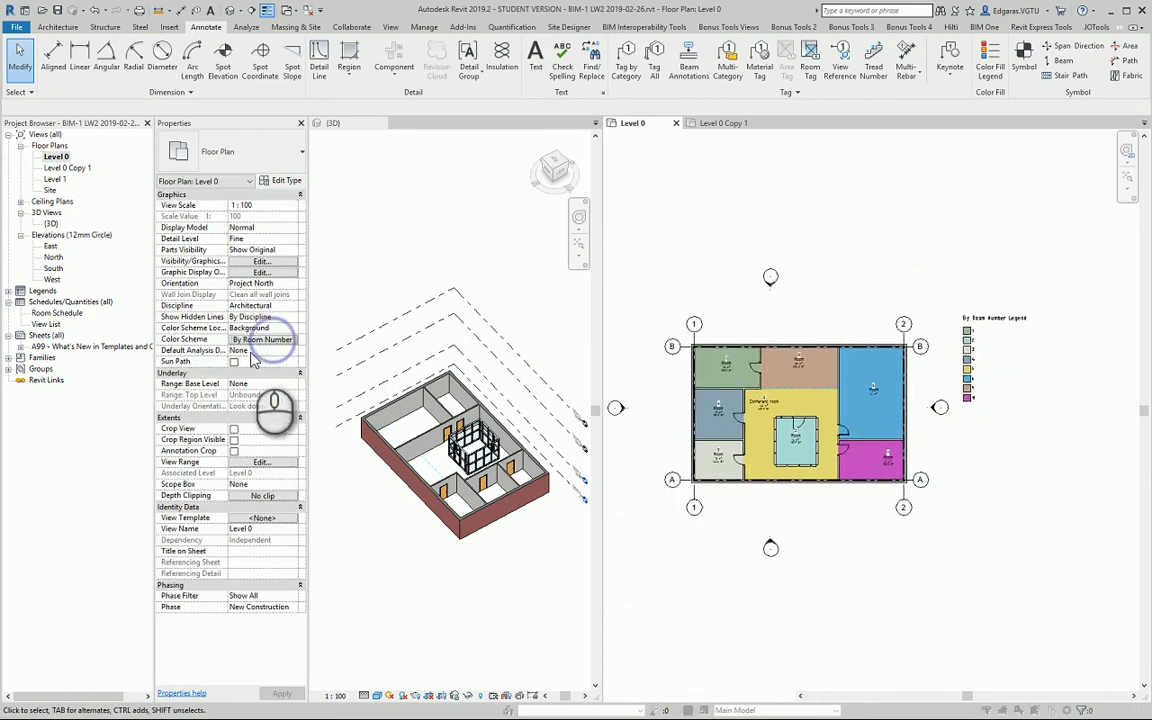
Duplicate the By Room Number scheme as a new scheme named 'By Room Name'
{"action": "left_click", "coordinate": [262, 340]}
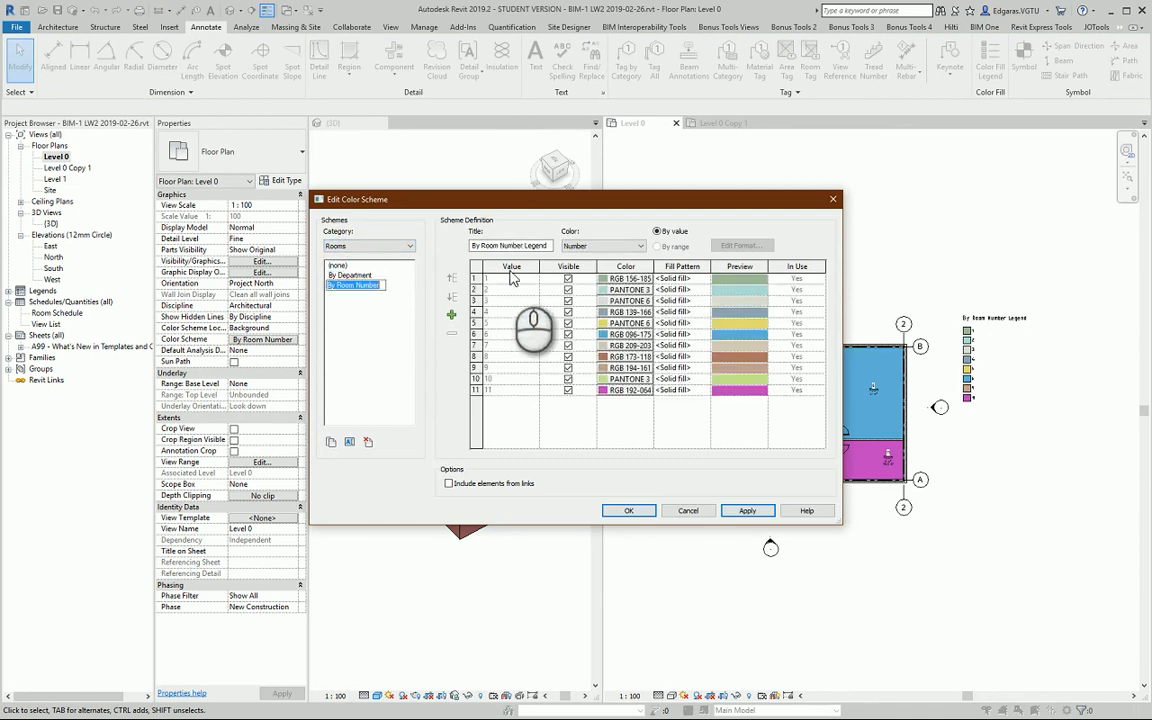
{"action": "left_click", "coordinate": [636, 246]}
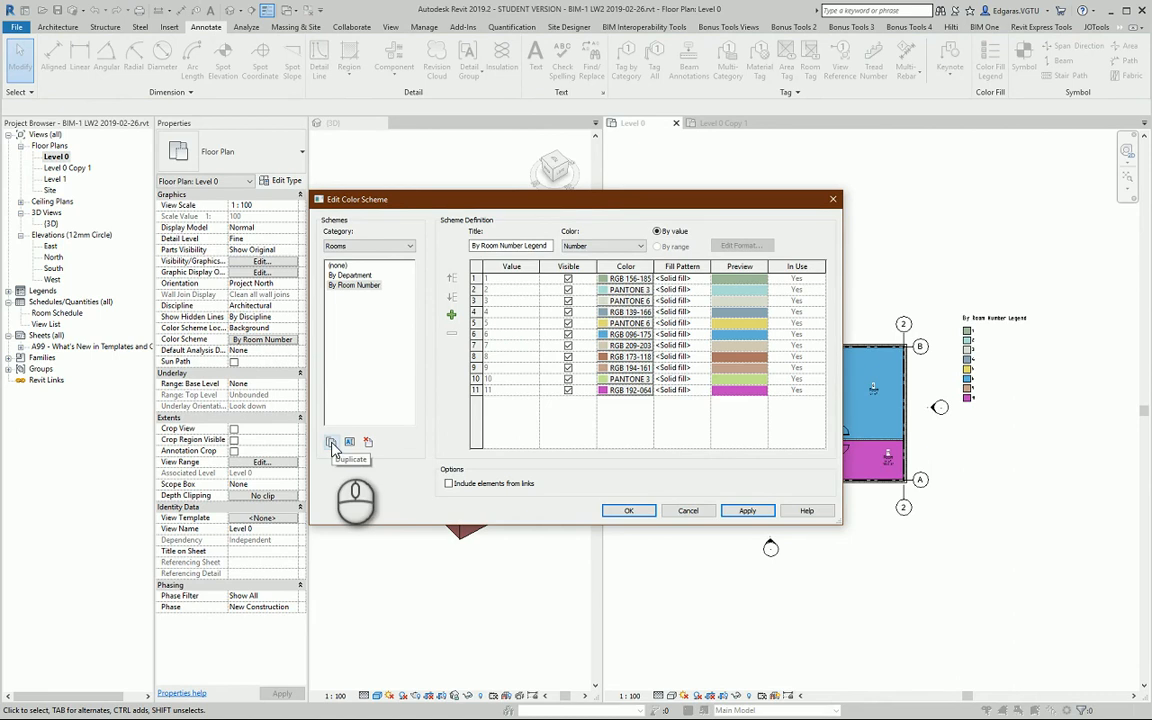
{"action": "left_click", "coordinate": [332, 442]}
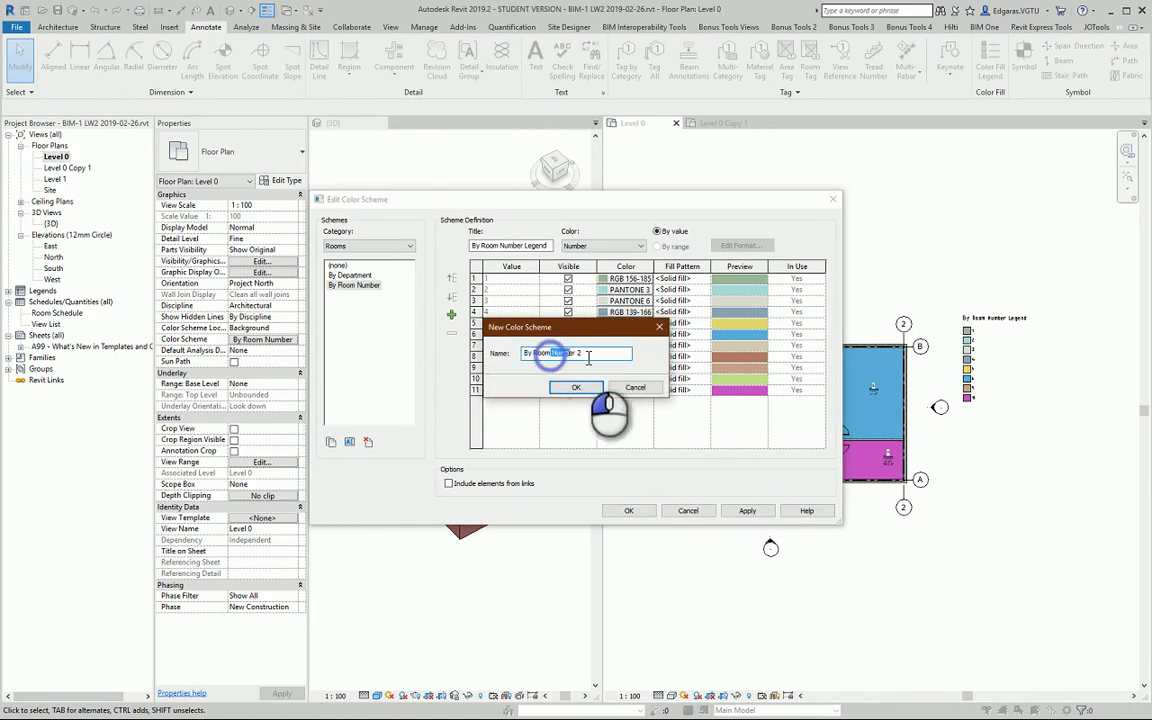
{"action": "type", "text": "By Room Name"}
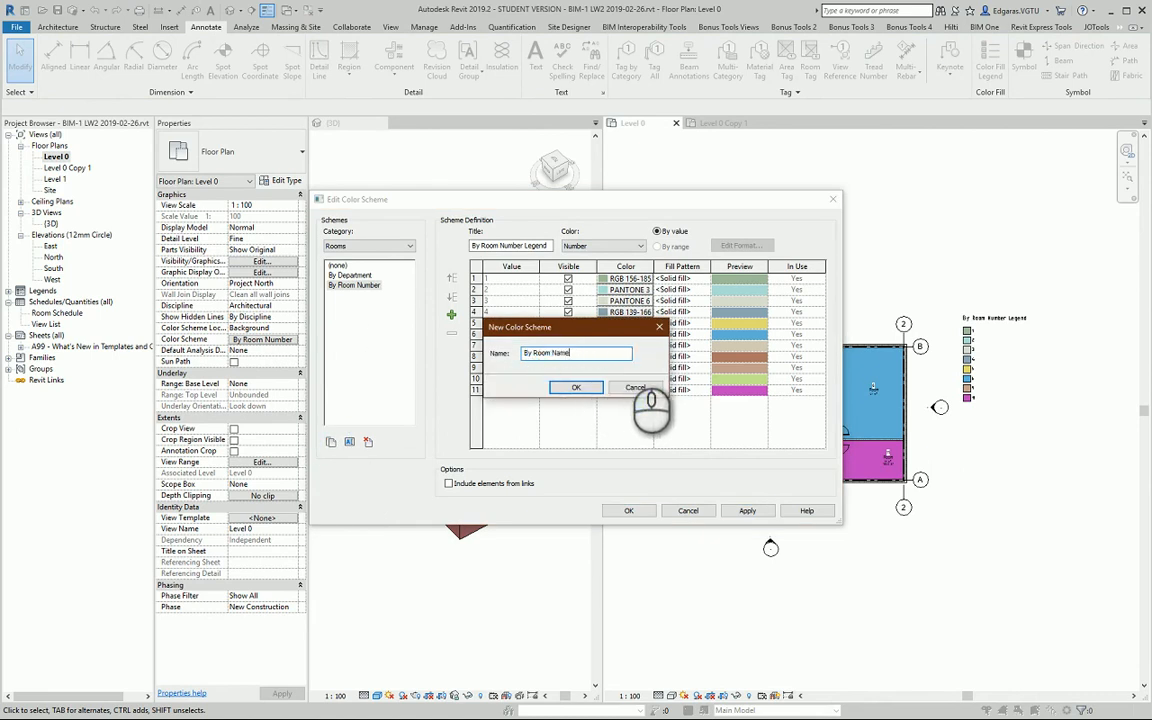
{"action": "left_click", "coordinate": [576, 388]}
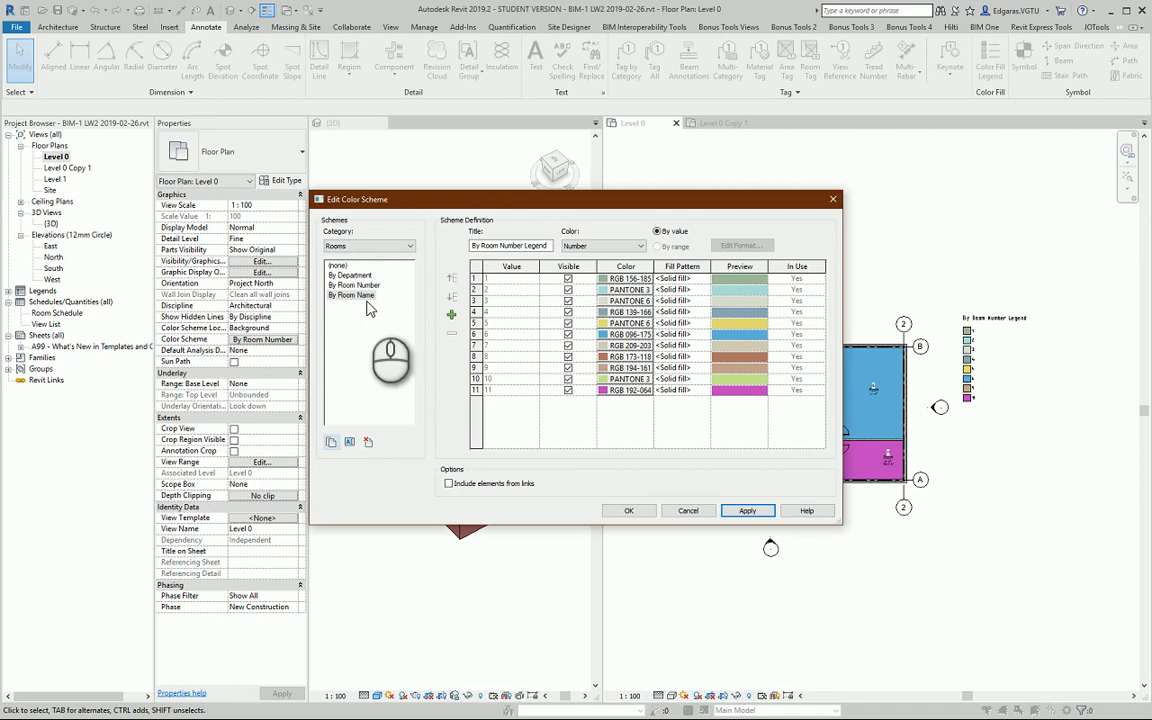
Set the By Room Name scheme to color rooms by Name
{"action": "left_click", "coordinate": [636, 246]}
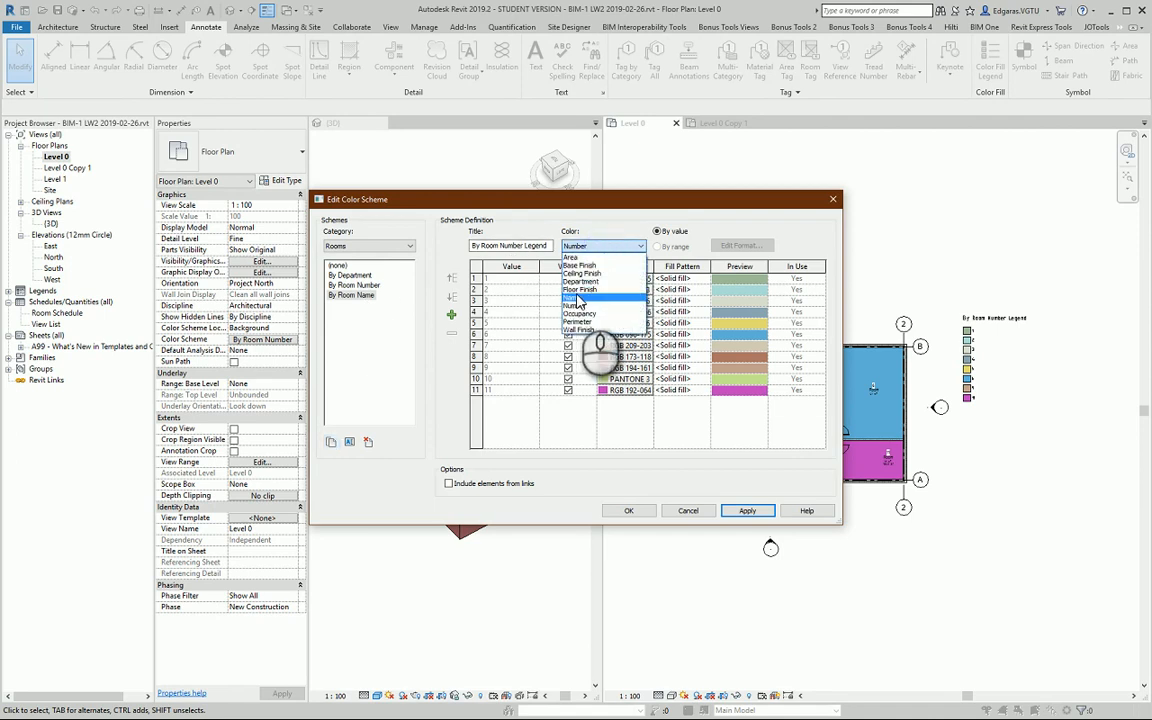
{"action": "left_click", "coordinate": [578, 298]}
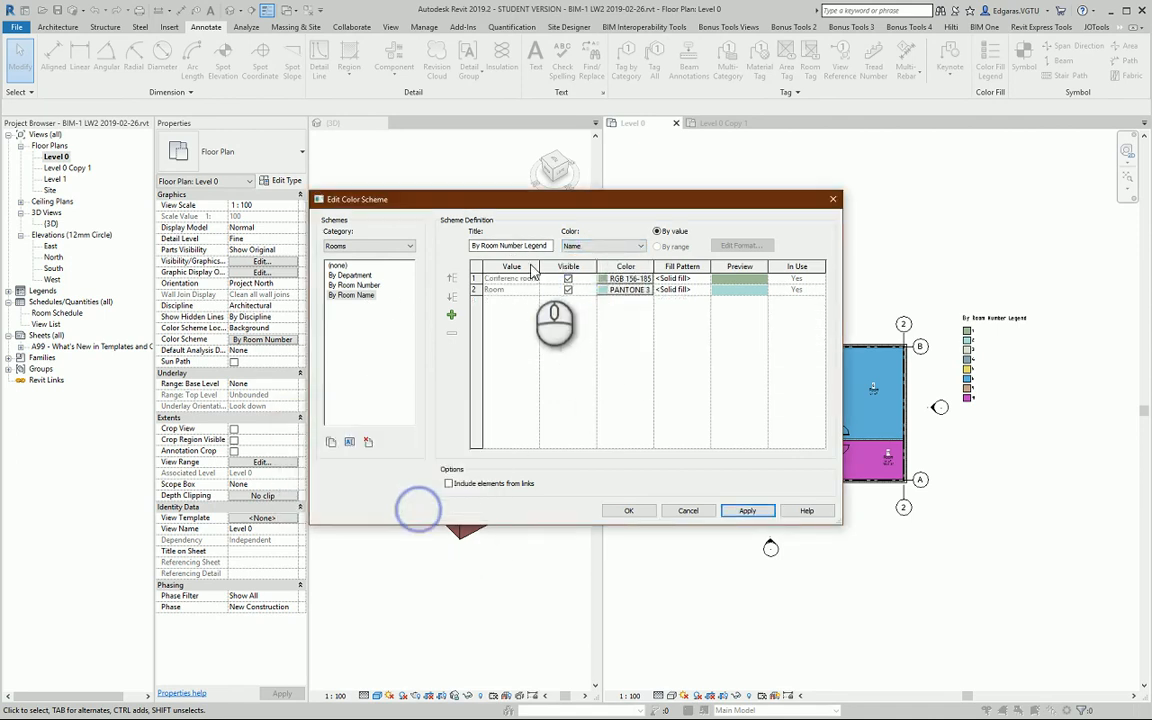